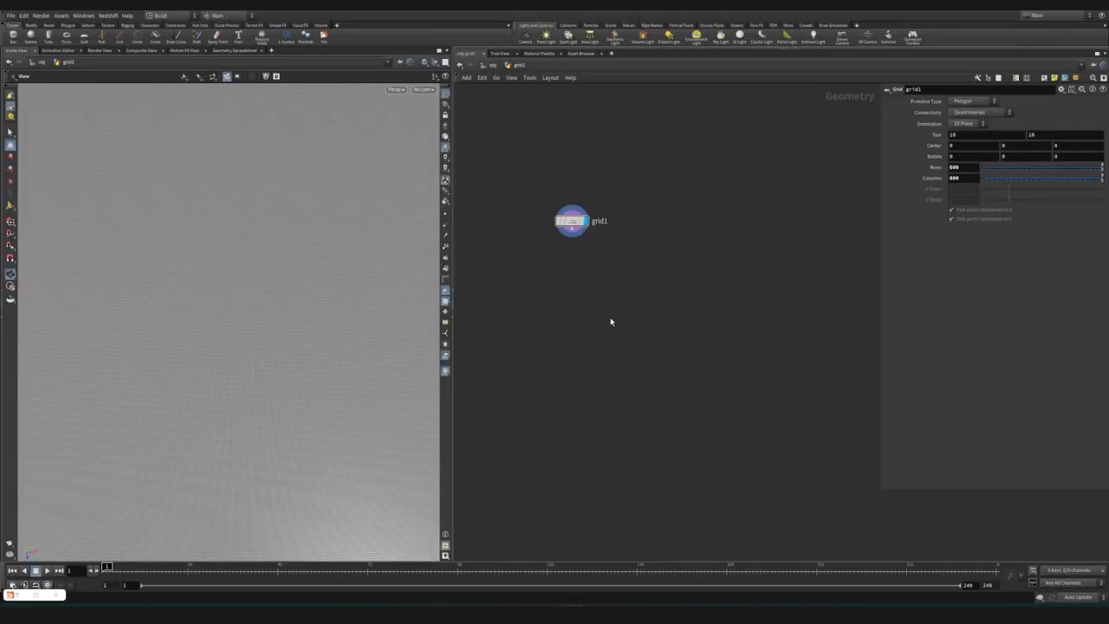
{"action": "mouse_move", "coordinate": [603, 326]}
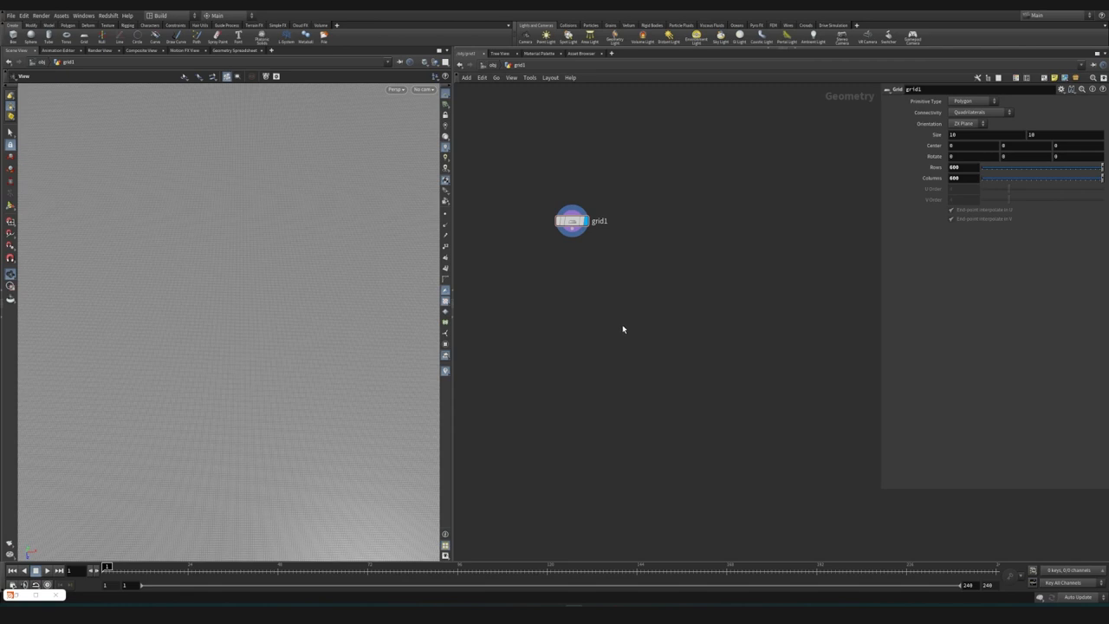
Tilt the viewport so the flat grid plane comes into view
{"action": "left_click_drag", "start_coordinate": [571, 222], "coordinate": [580, 252]}
{"action": "type", "text": "uvpr"}
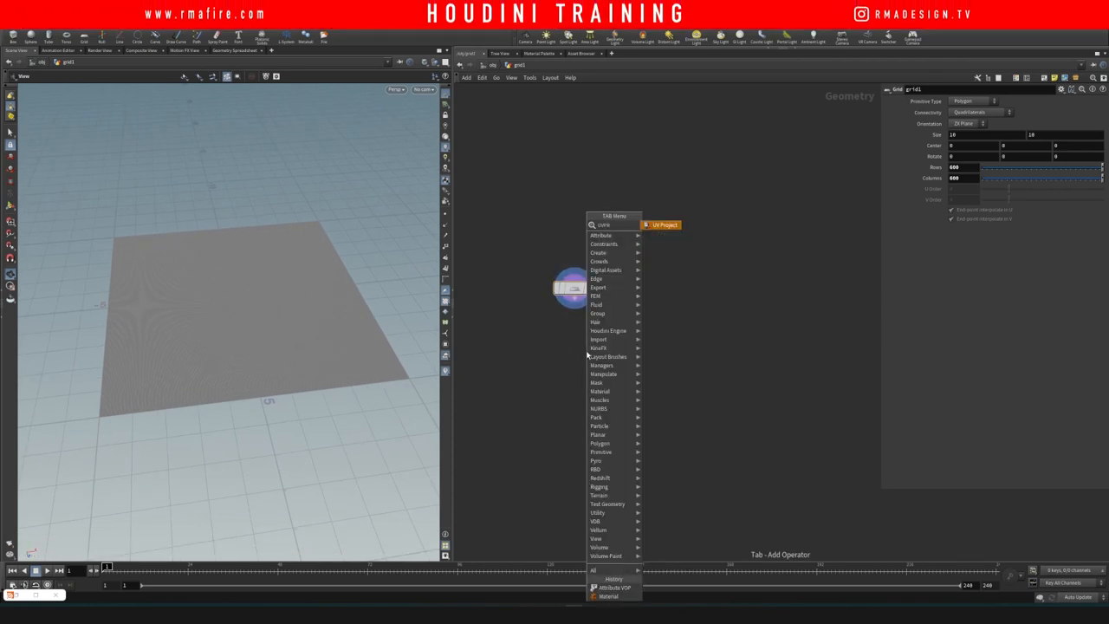
Add a UV Project and UV Quick Shade after grid1 using the Mandrill image as texture
{"action": "left_click", "coordinate": [664, 226]}
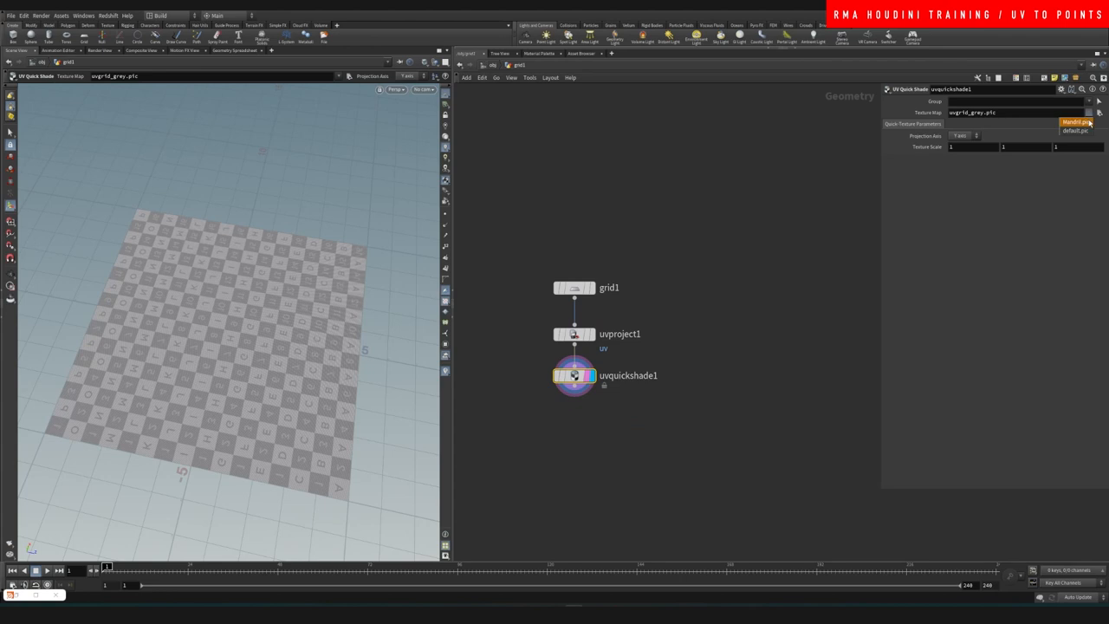
{"action": "left_click", "coordinate": [1074, 121]}
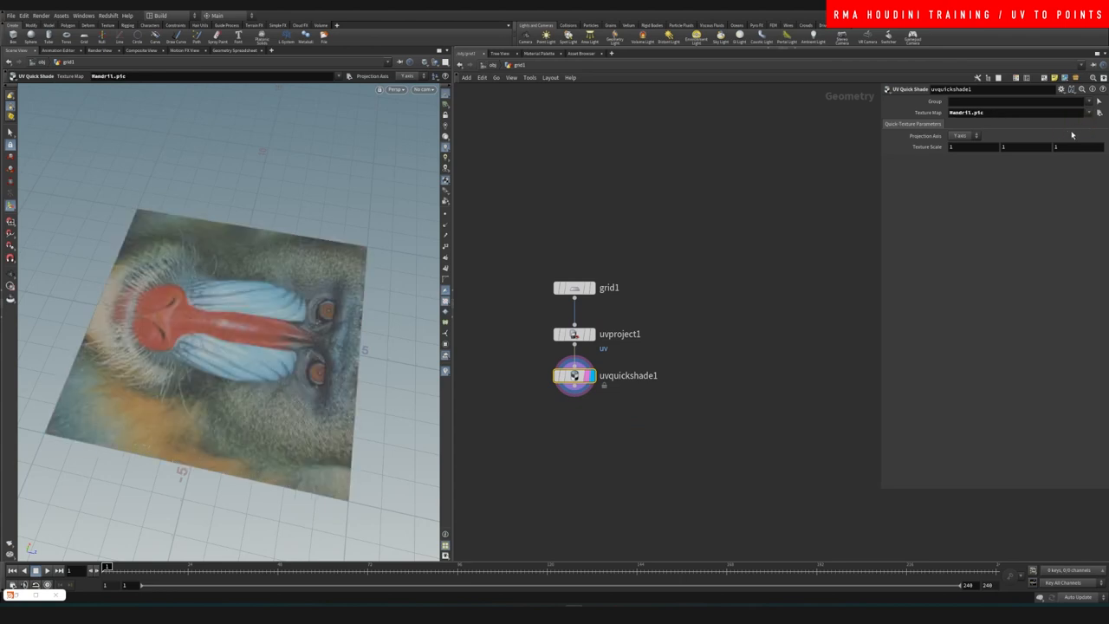
{"action": "mouse_move", "coordinate": [693, 377]}
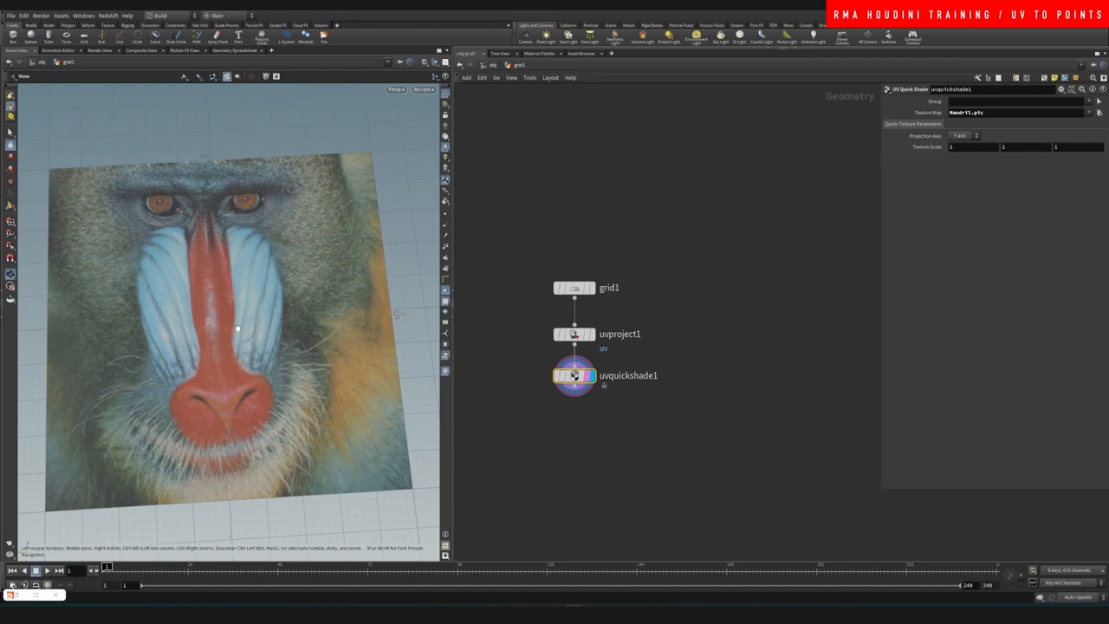
Add a Scatter after uvquickshade1 with a raised Force Total Count of points
{"action": "key", "text": "Tab"}
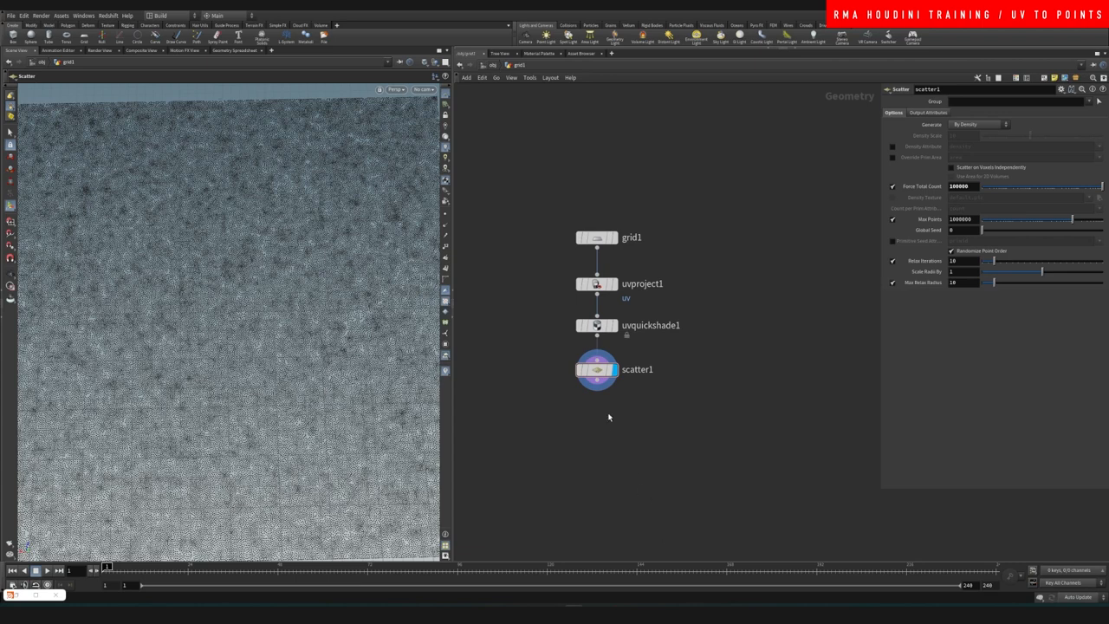
{"action": "key", "text": "Tab"}
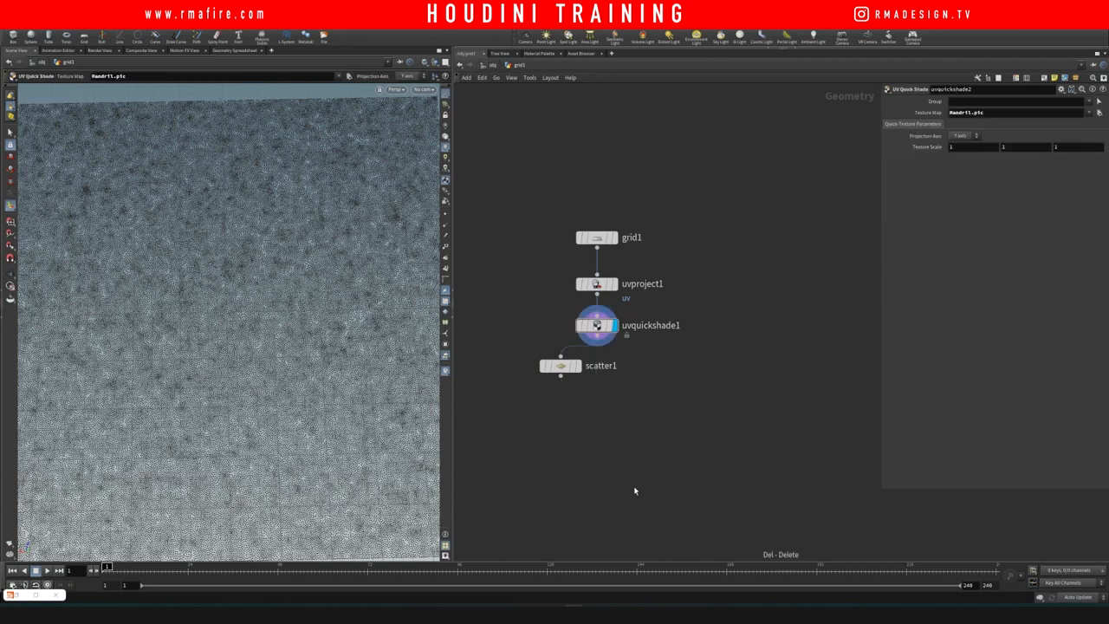
Insert Attribute from Map between uvquickshade1 and scatter1 using the Mandrill texture path
{"action": "left_click", "coordinate": [596, 364]}
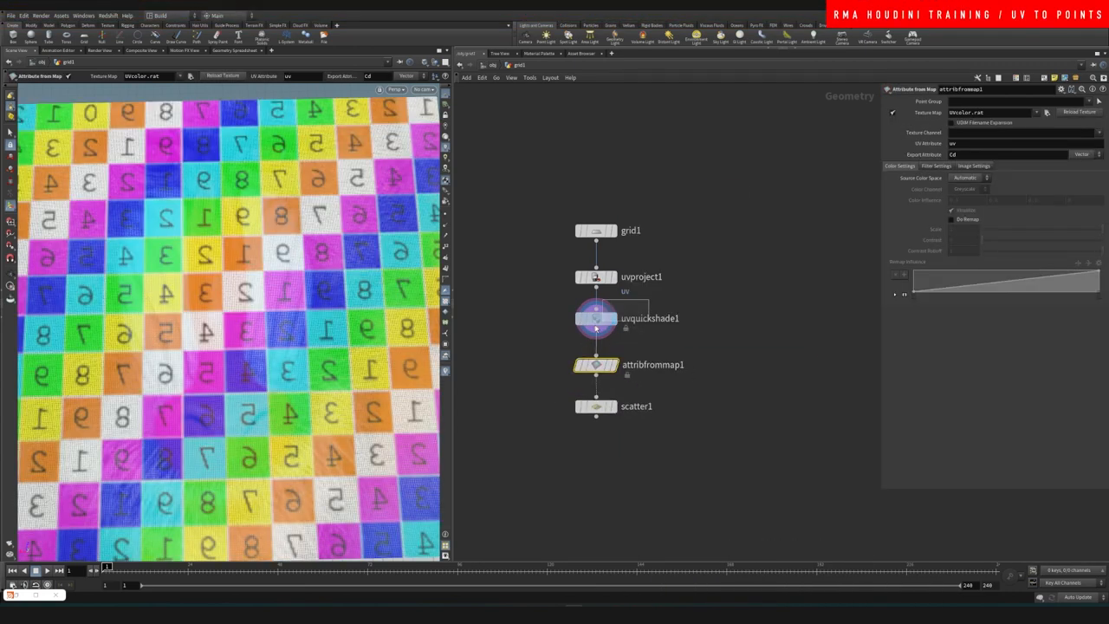
{"action": "left_click", "coordinate": [596, 319]}
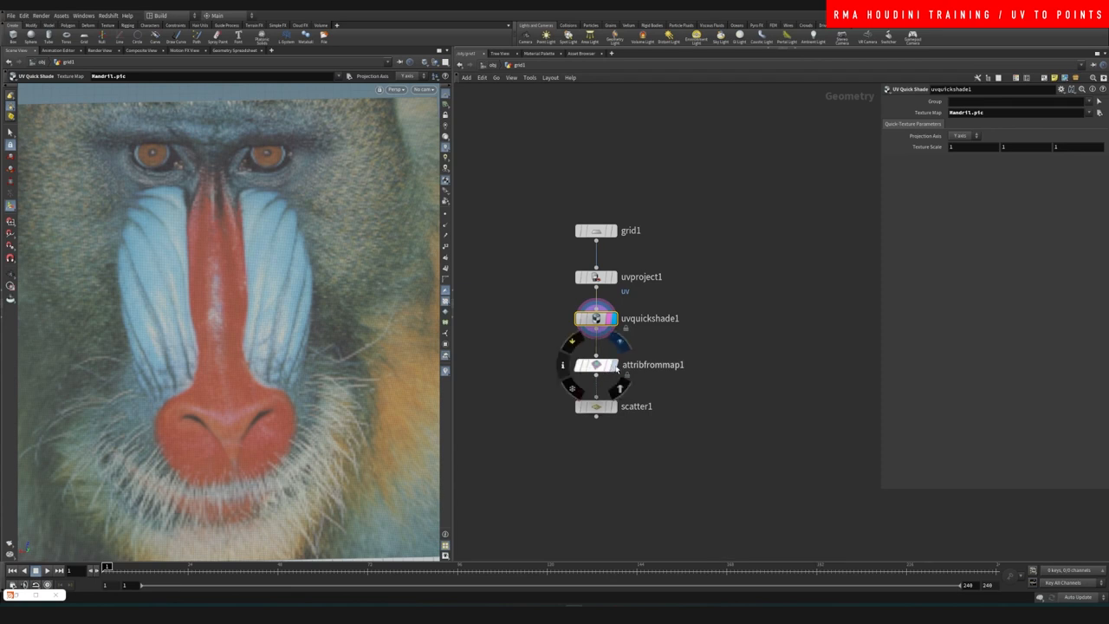
{"action": "left_click", "coordinate": [596, 363]}
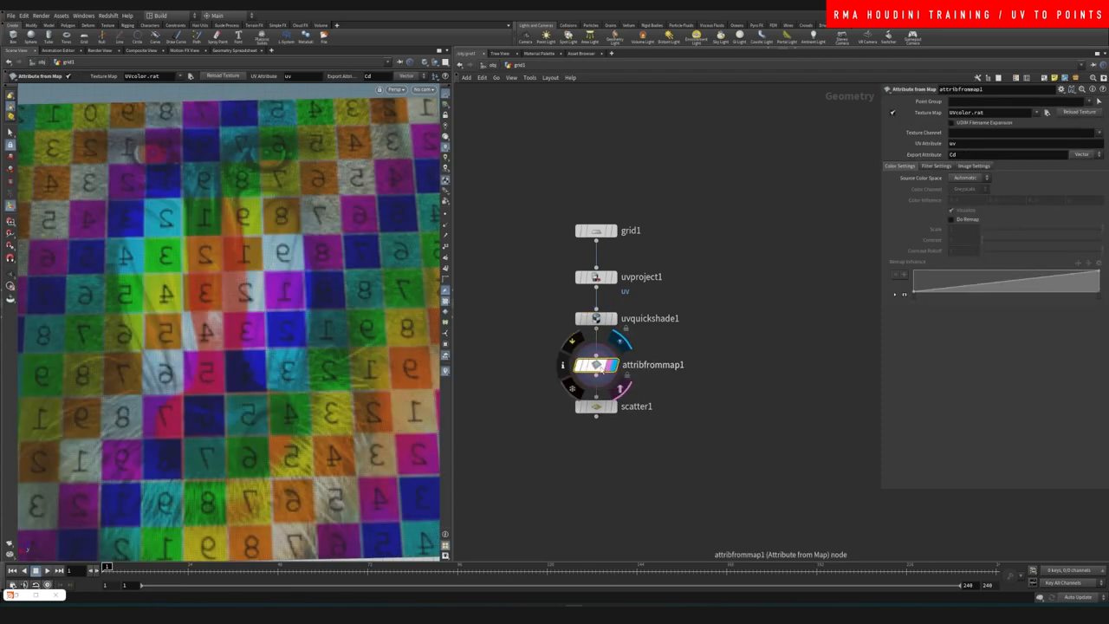
{"action": "left_click", "coordinate": [596, 319]}
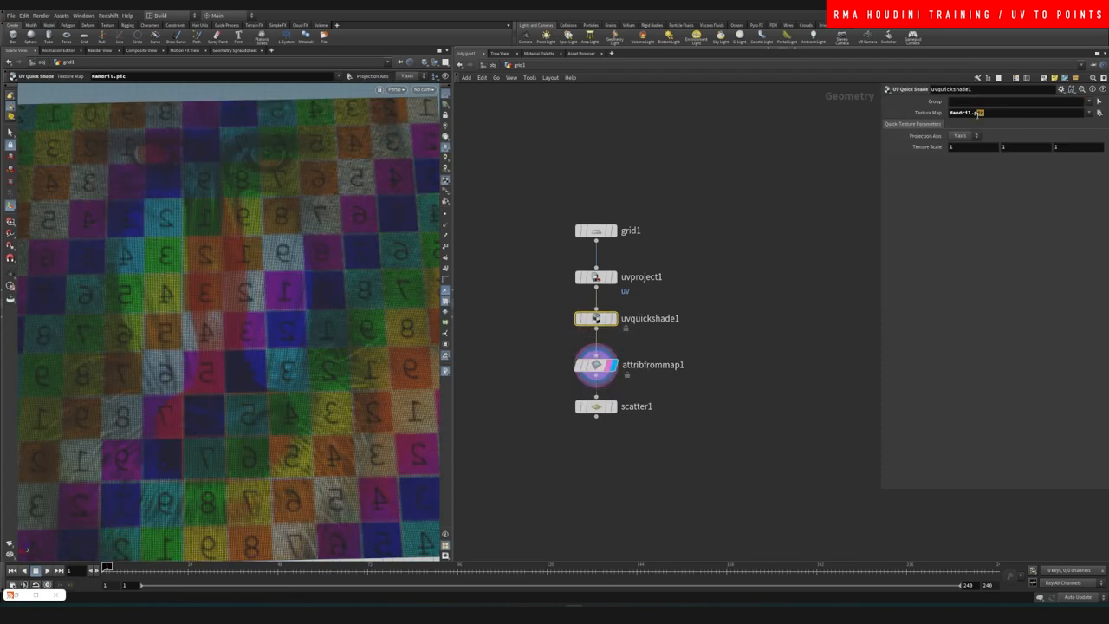
{"action": "left_click", "coordinate": [596, 363]}
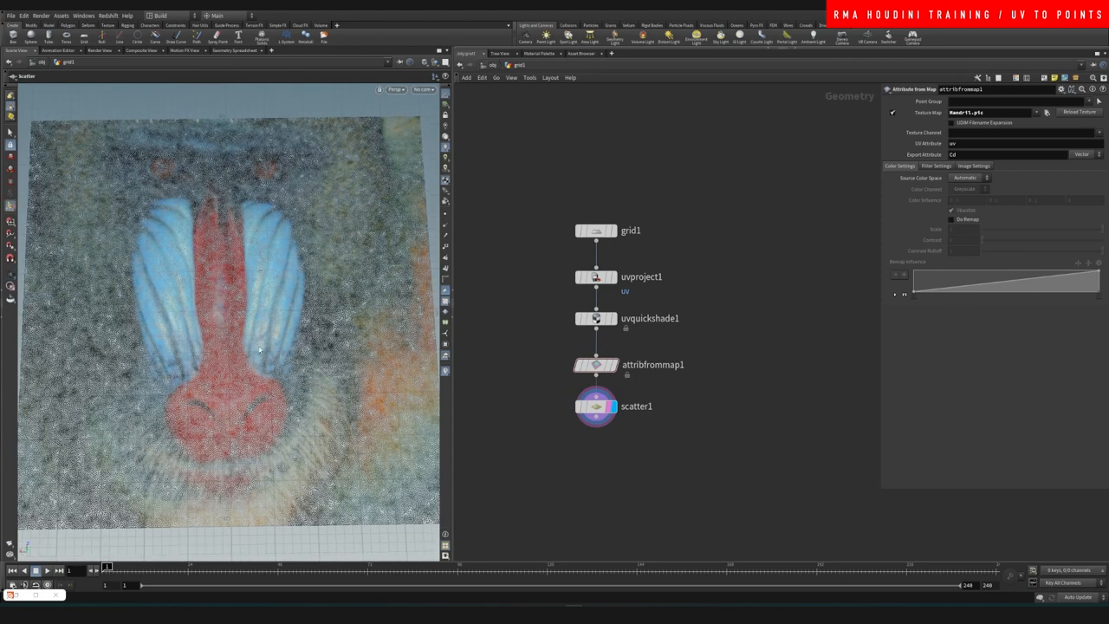
{"action": "mouse_move", "coordinate": [277, 277]}
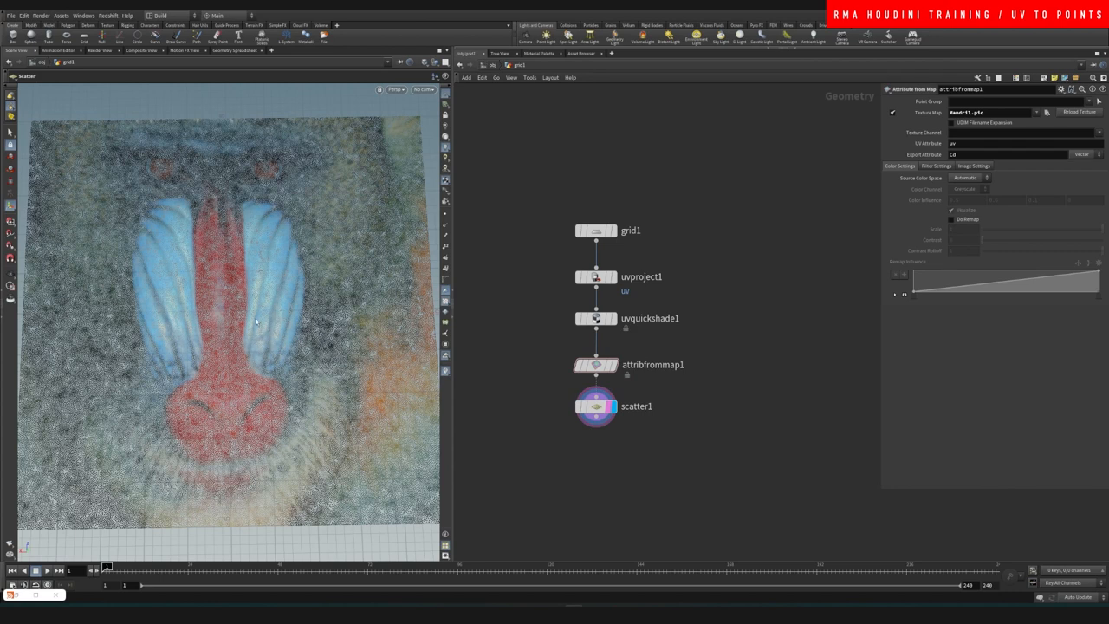
{"action": "mouse_move", "coordinate": [267, 350]}
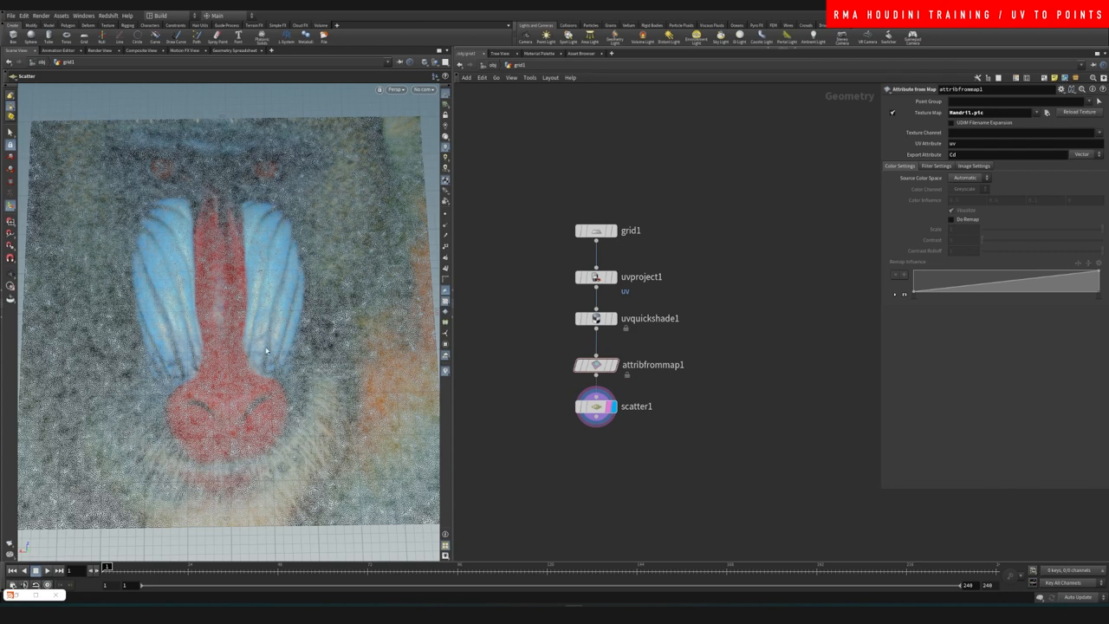
{"action": "mouse_move", "coordinate": [274, 169]}
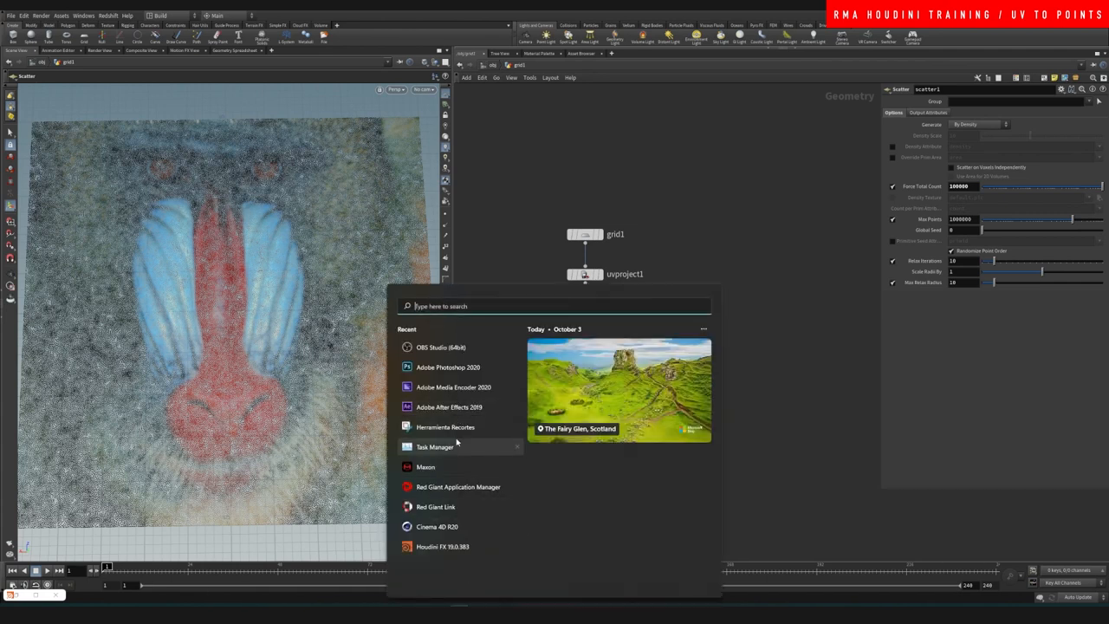
Snip the mandrill view, draw a red freehand stroke across its face, and close the snapshot
{"action": "left_click", "coordinate": [445, 426]}
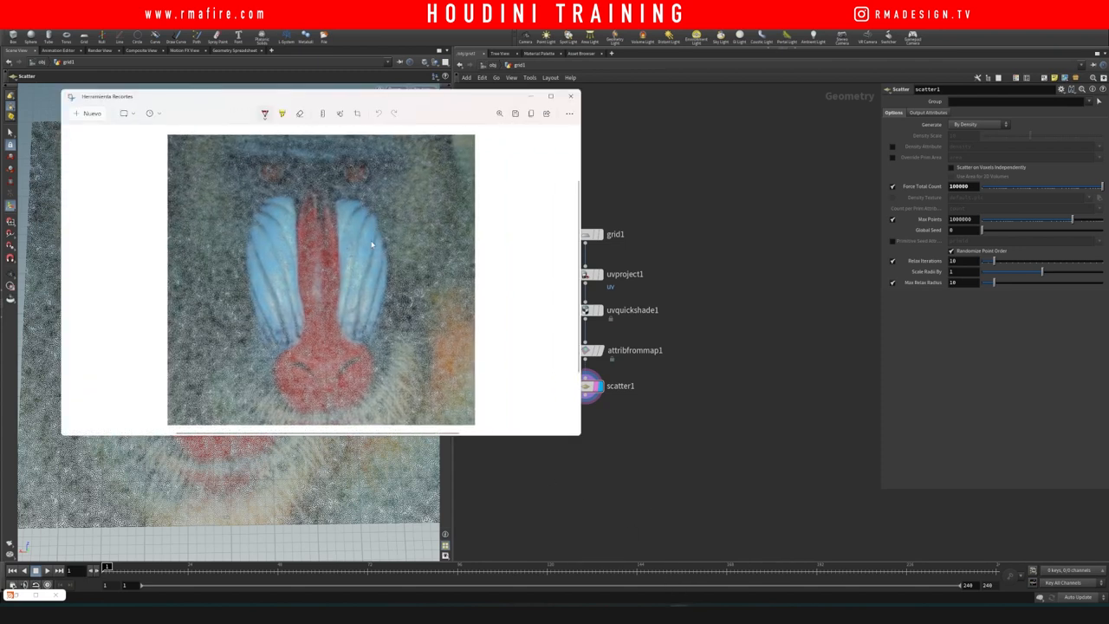
{"action": "mouse_move", "coordinate": [610, 354]}
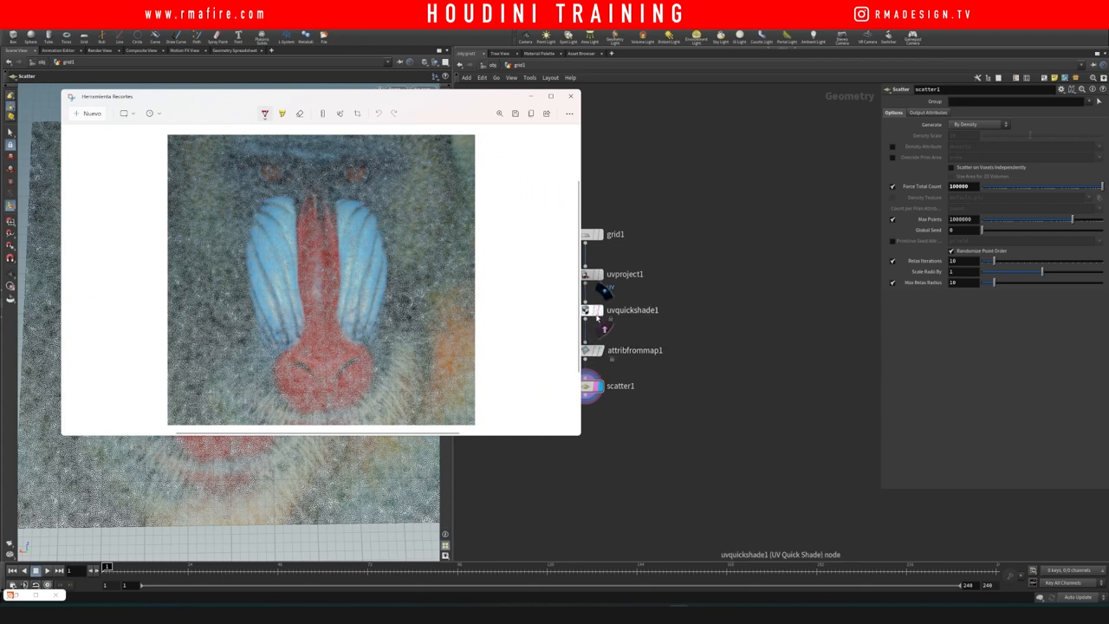
{"action": "mouse_move", "coordinate": [598, 312]}
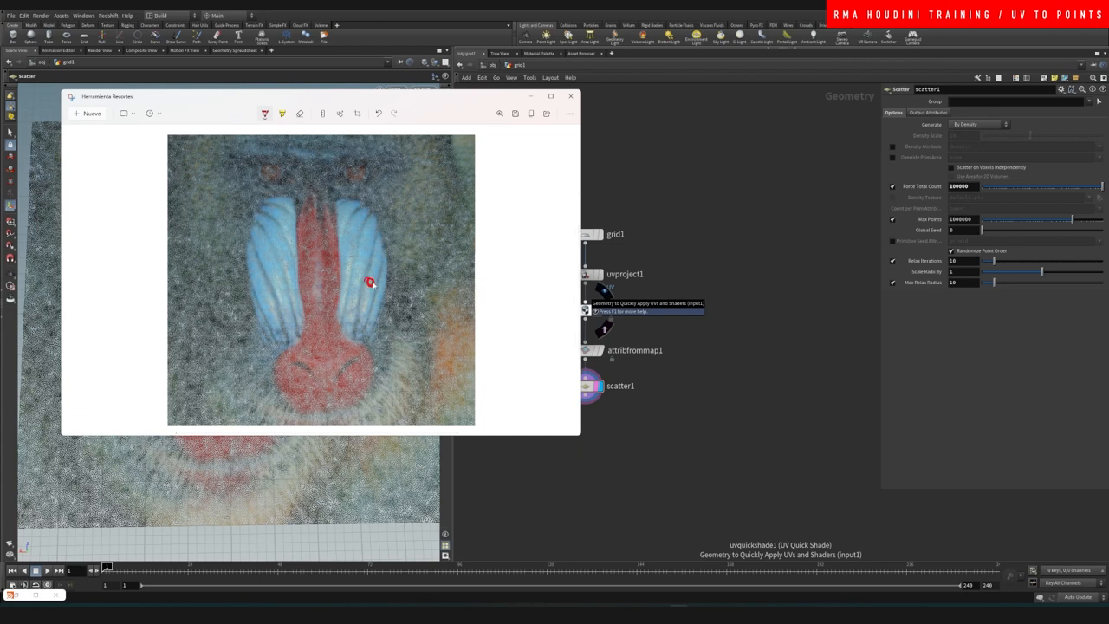
{"action": "left_click_drag", "start_coordinate": [369, 282], "coordinate": [444, 191]}
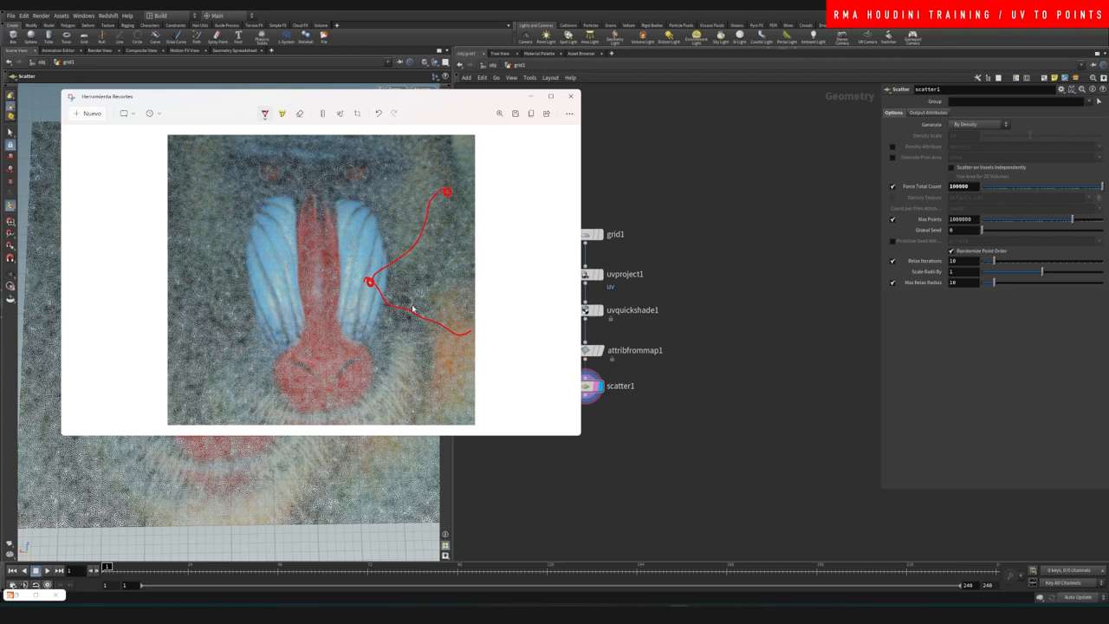
{"action": "left_click", "coordinate": [570, 97]}
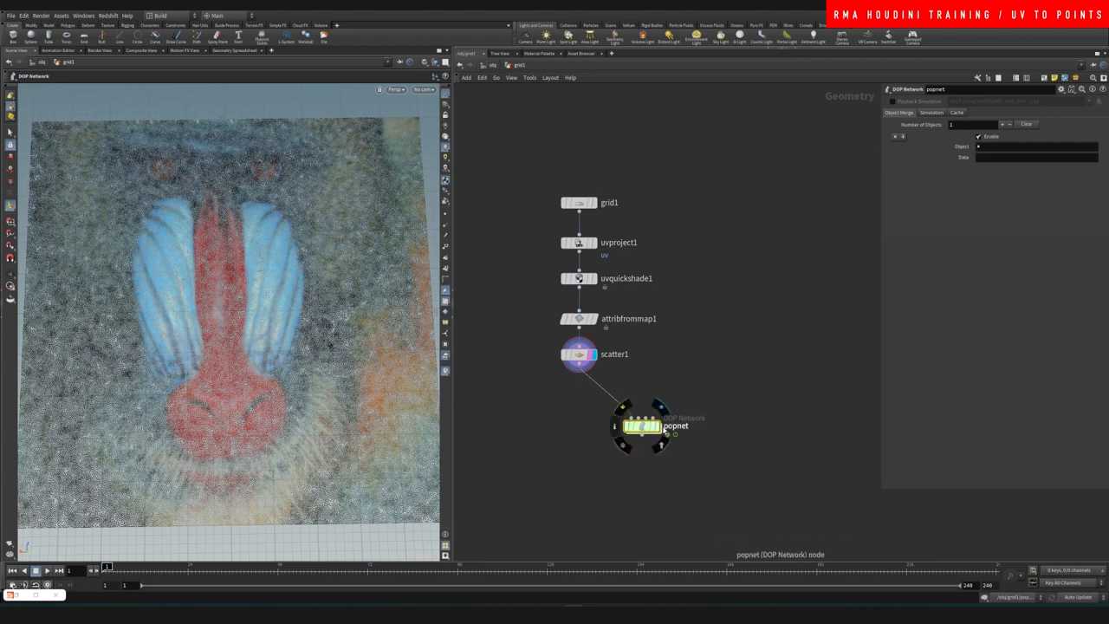
Place a POP Network wired from scatter1 and dive inside to its source, force and solver nodes
{"action": "double_click", "coordinate": [641, 424]}
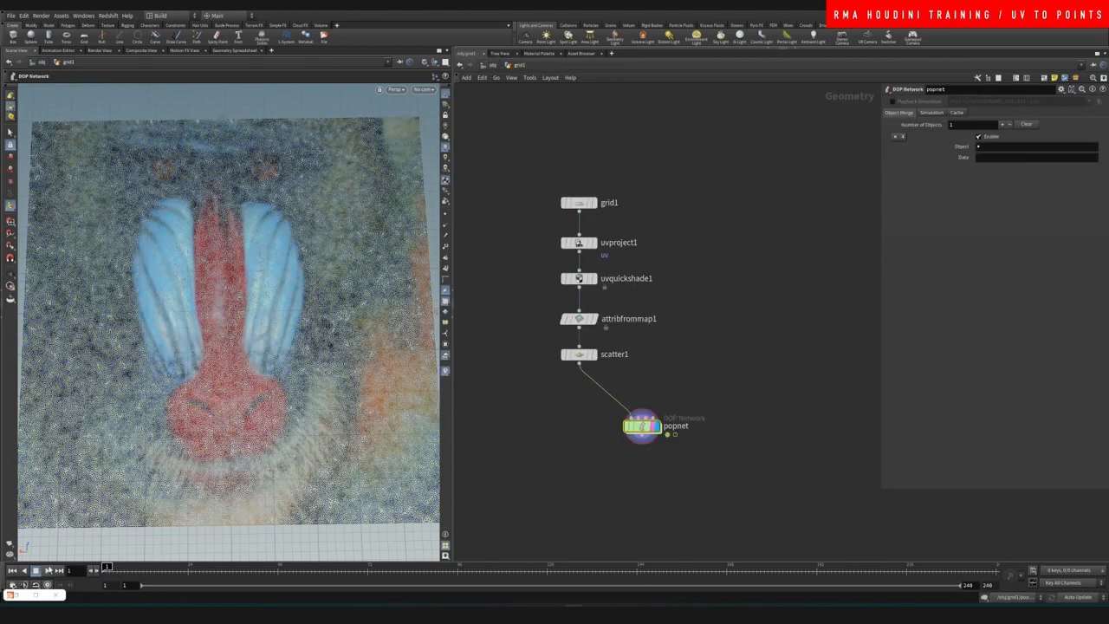
{"action": "double_click", "coordinate": [641, 426]}
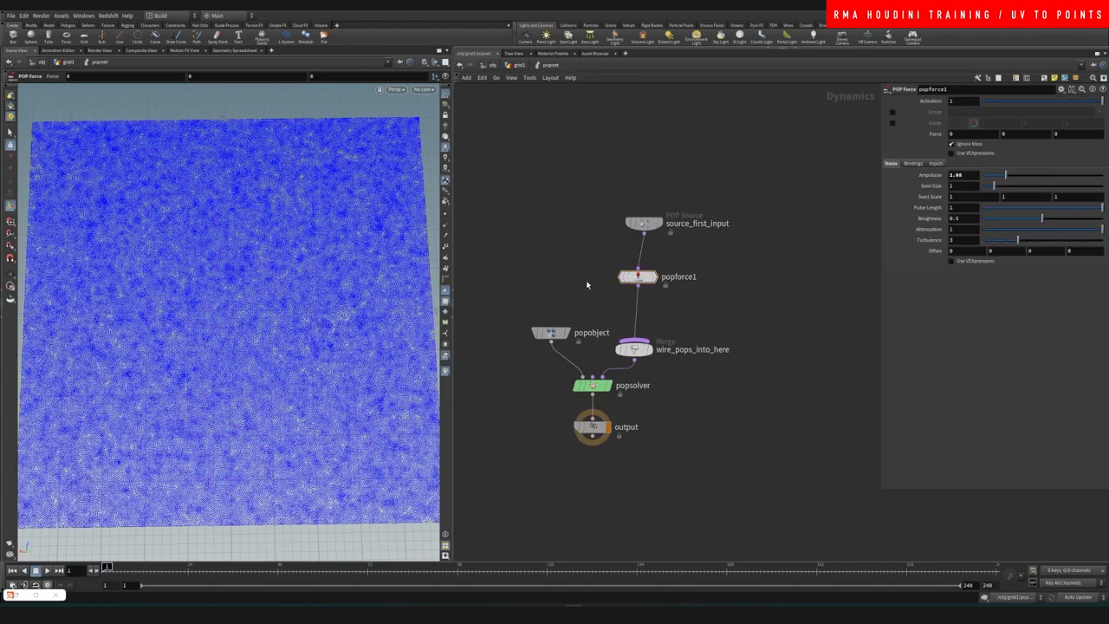
Set source_first_input's Source Activation to $F so emission is frame-driven
{"action": "left_click", "coordinate": [551, 333]}
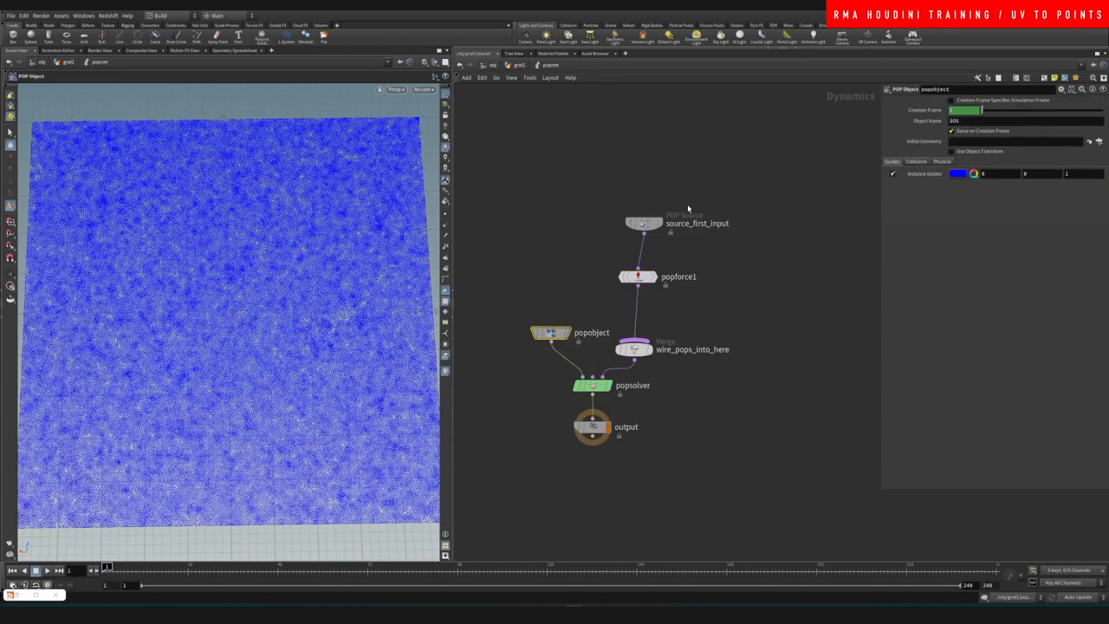
{"action": "left_click", "coordinate": [643, 222]}
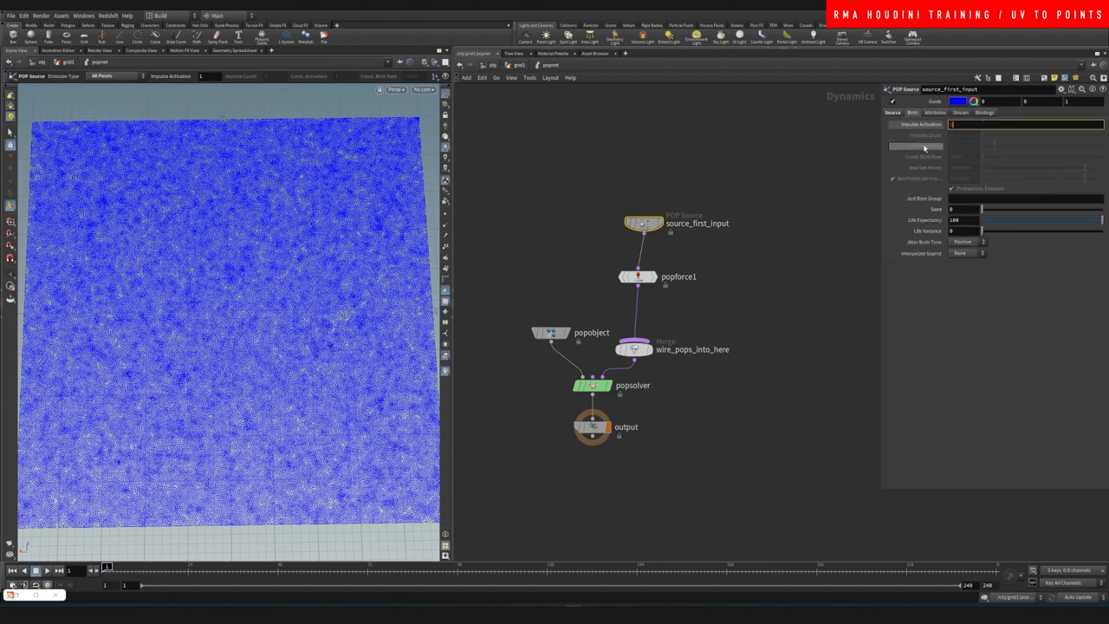
{"action": "type", "text": "$F==1"}
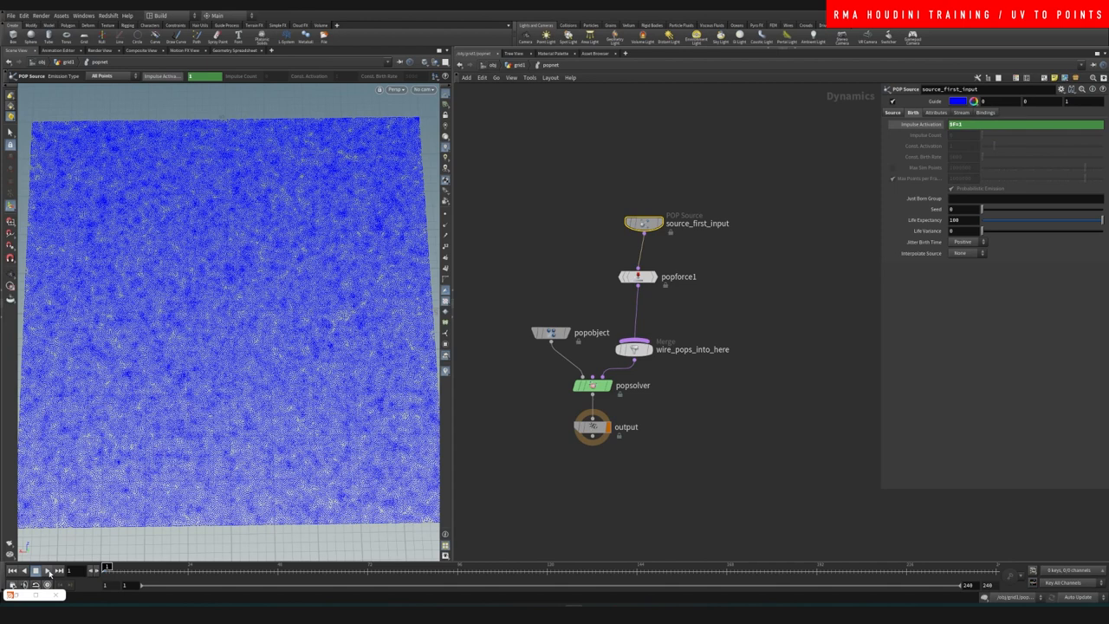
Play, reset and replay the simulation so the mandrill-coloured particles disperse
{"action": "left_click", "coordinate": [49, 570]}
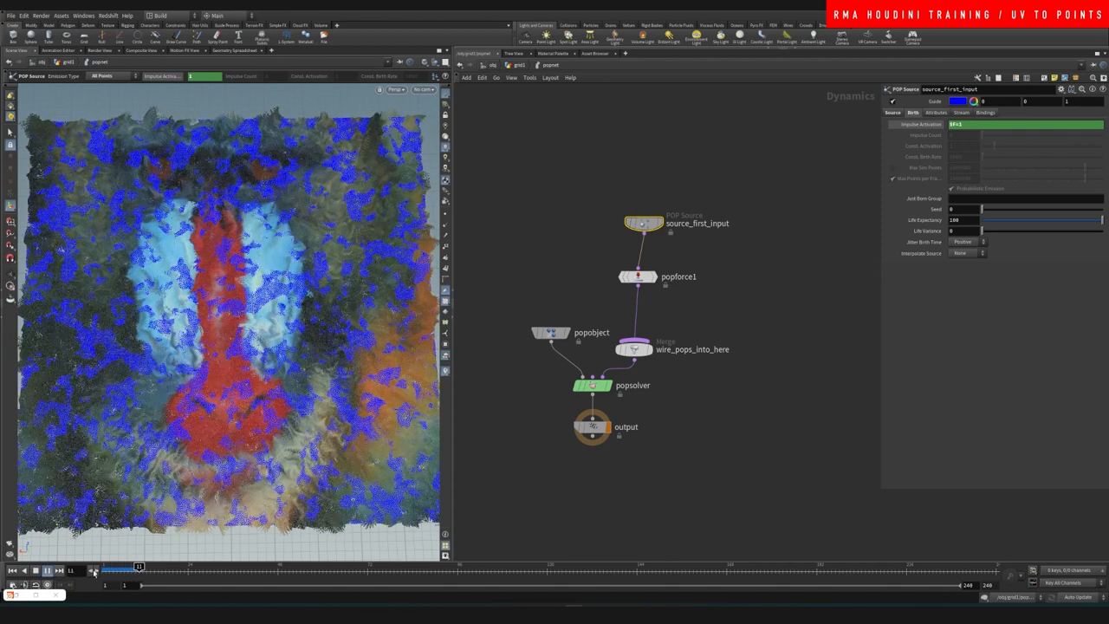
{"action": "left_click", "coordinate": [14, 570]}
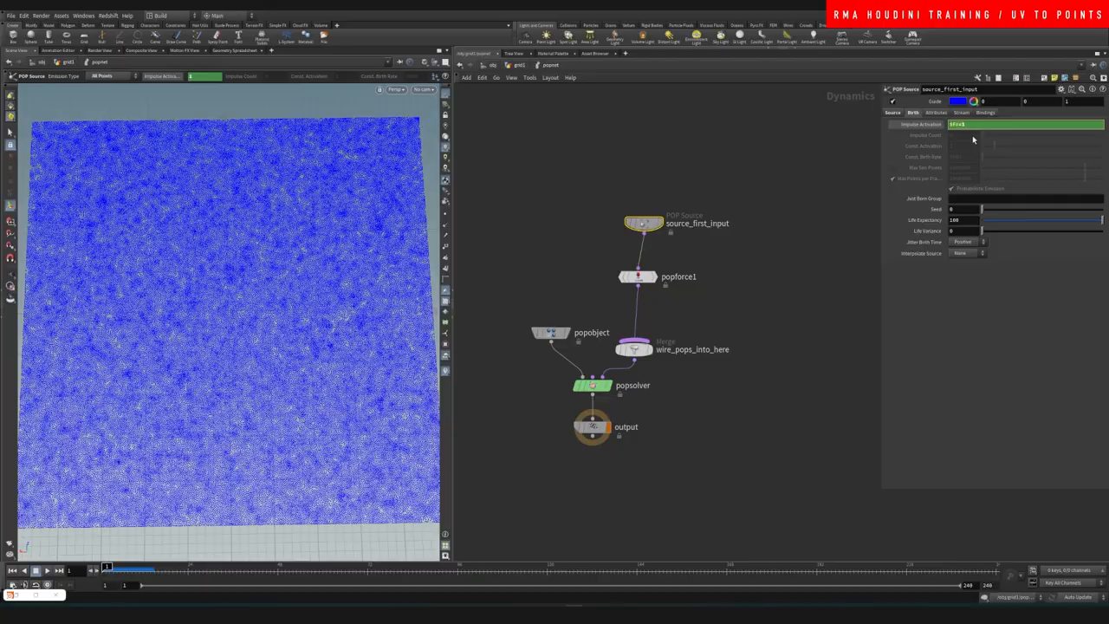
{"action": "left_click", "coordinate": [34, 570]}
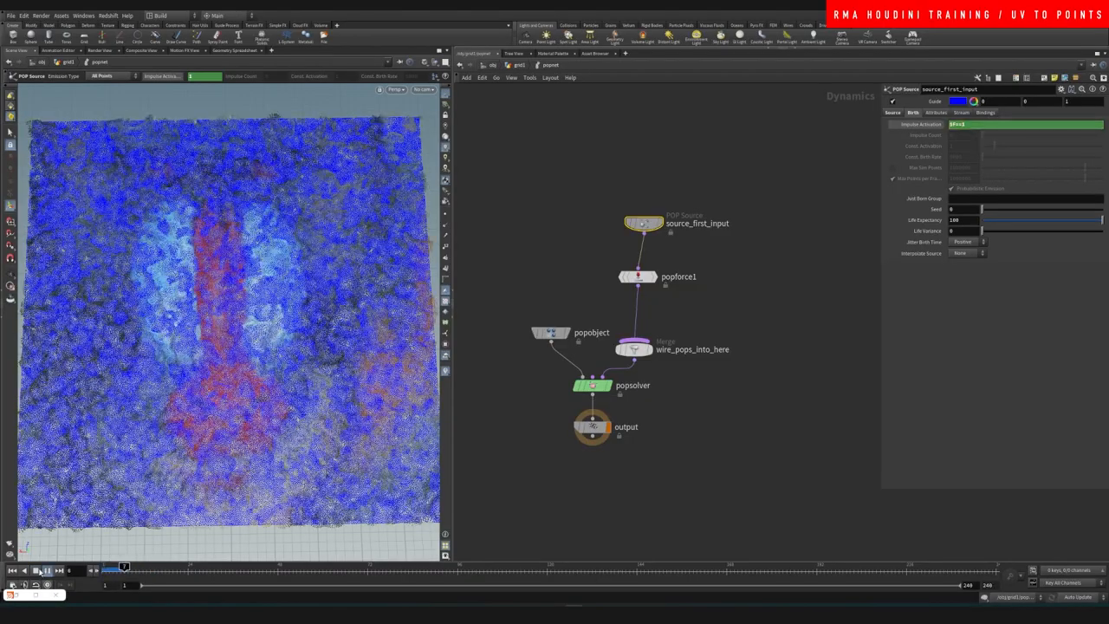
{"action": "left_click_drag", "start_coordinate": [107, 568], "coordinate": [318, 568]}
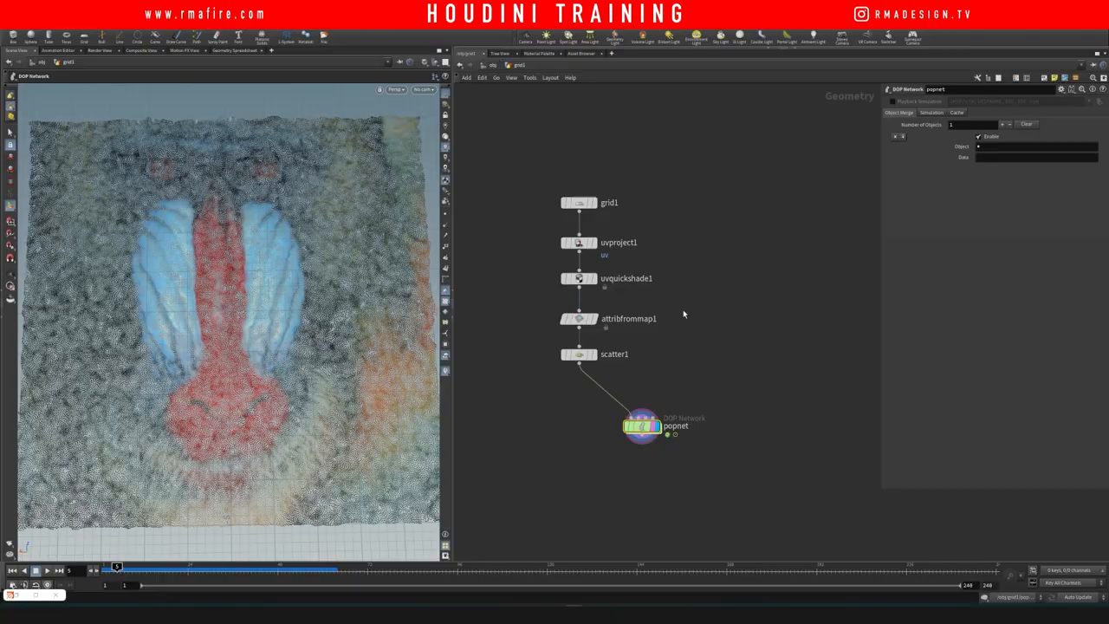
Scrub back to frame 1 and move the popnet node directly beneath scatter1
{"action": "left_click_drag", "start_coordinate": [118, 566], "coordinate": [162, 567]}
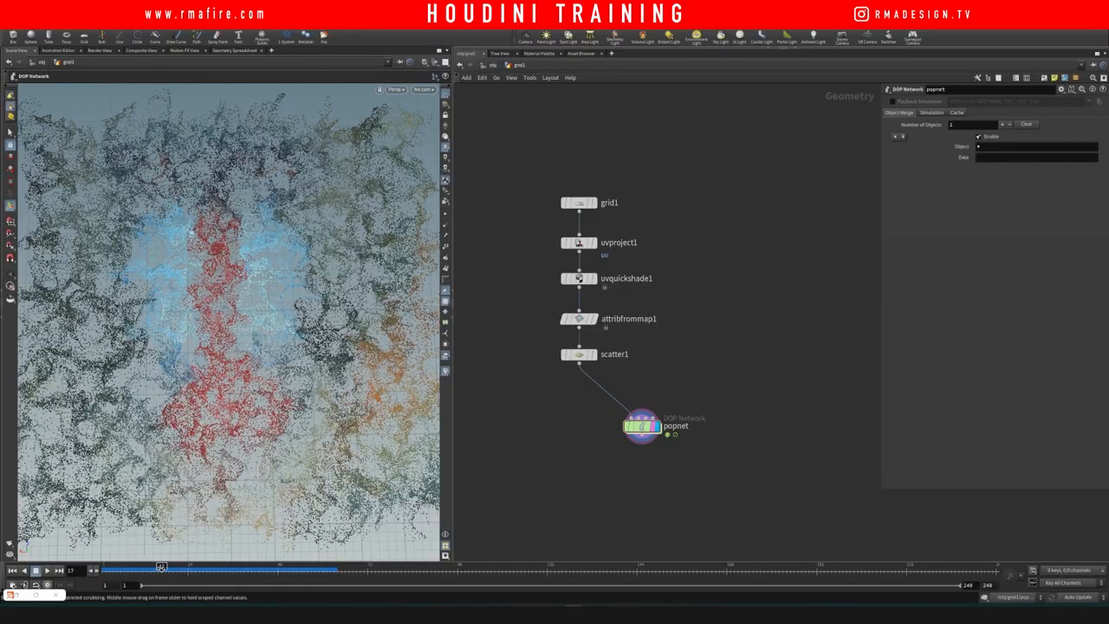
{"action": "left_click_drag", "start_coordinate": [159, 568], "coordinate": [180, 568]}
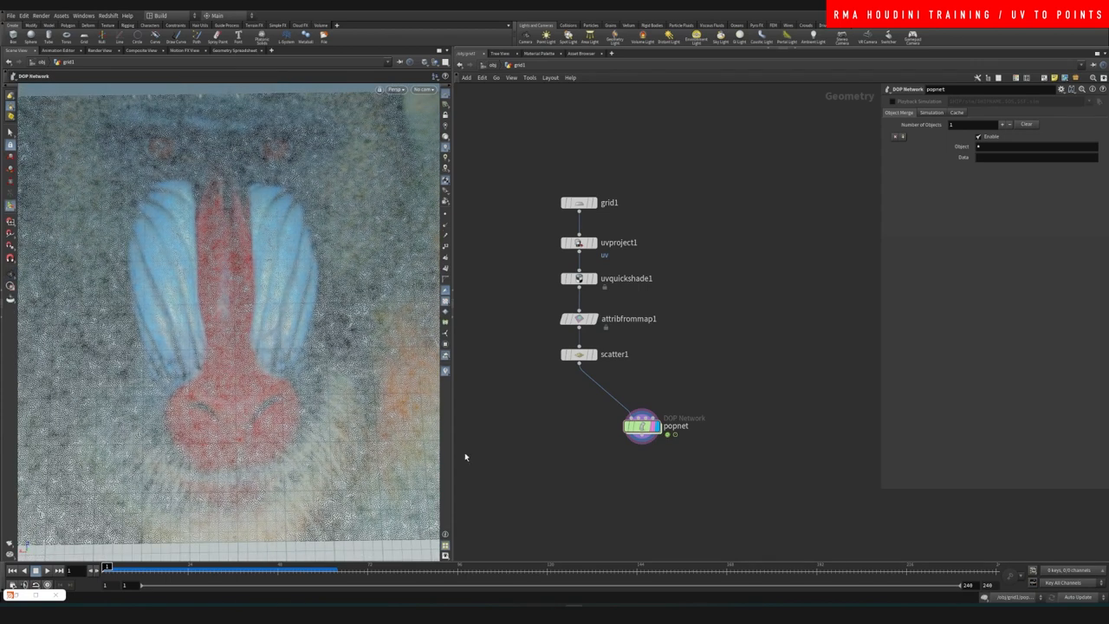
{"action": "left_click_drag", "start_coordinate": [641, 425], "coordinate": [578, 391]}
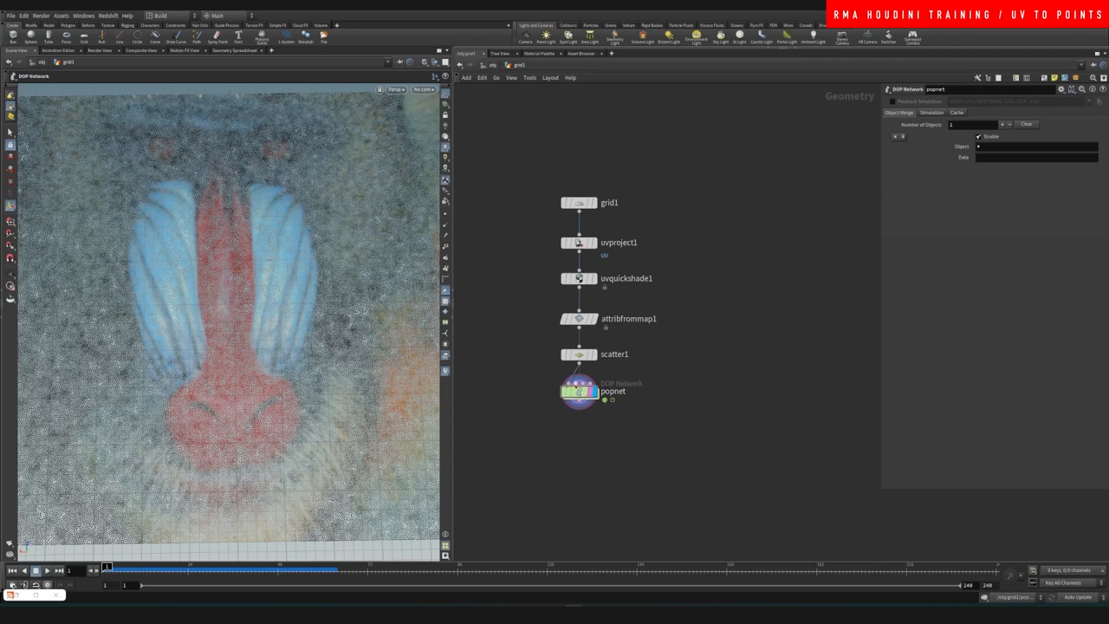